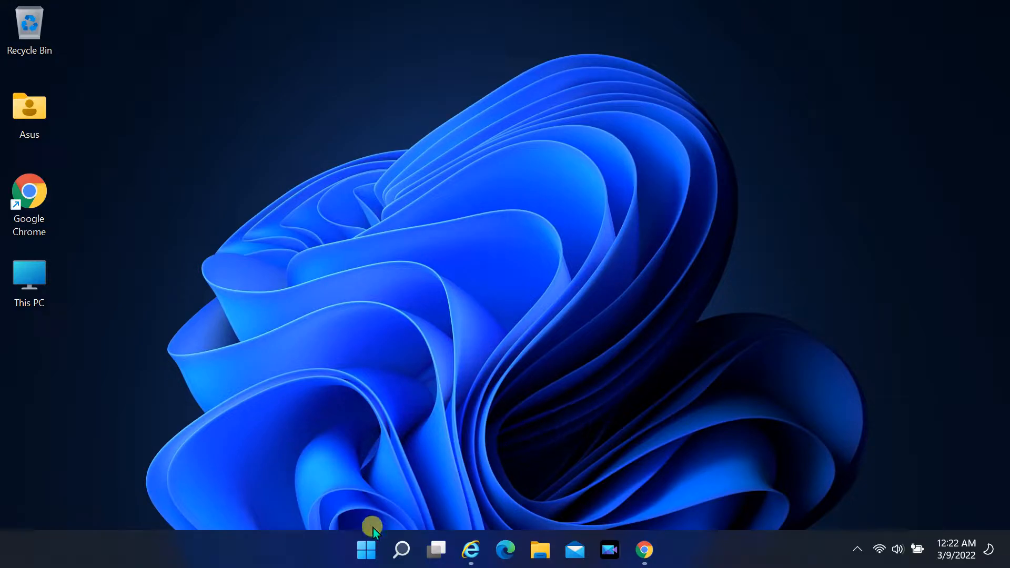
# Search the Start menu for "control" to find Control Panel.
pyautogui.click(365, 550)
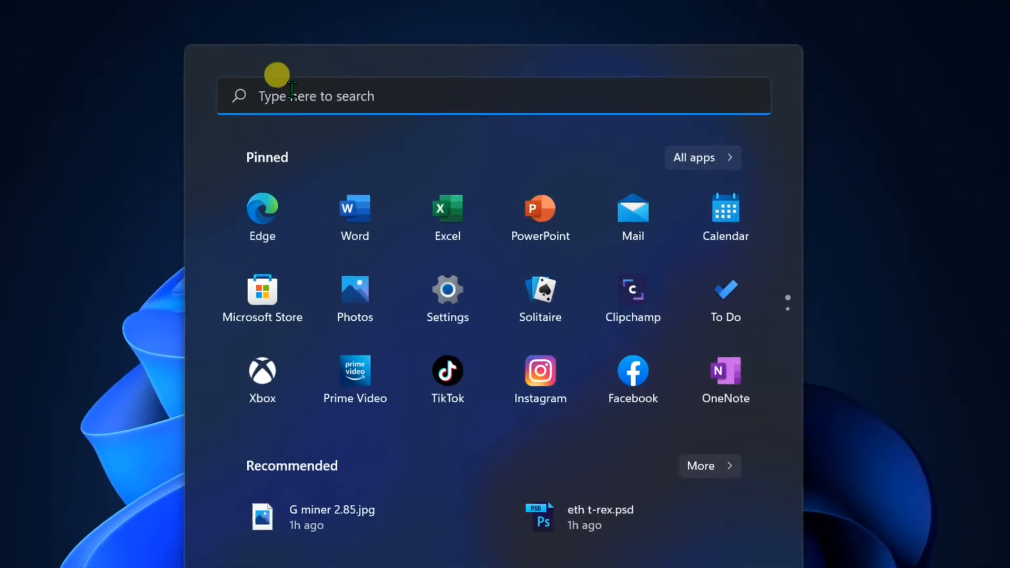
pyautogui.write('c')
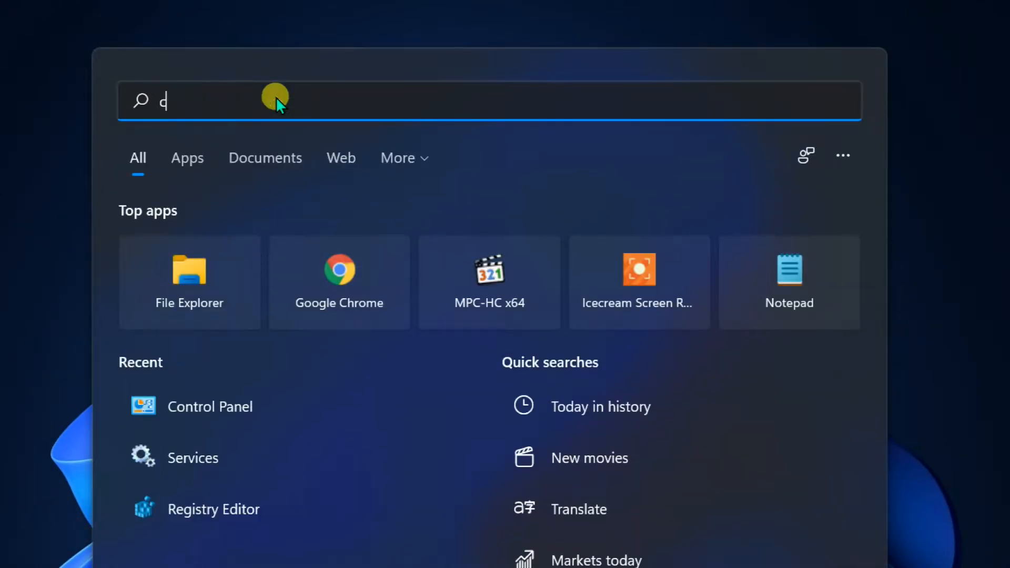
pyautogui.write('ontr')
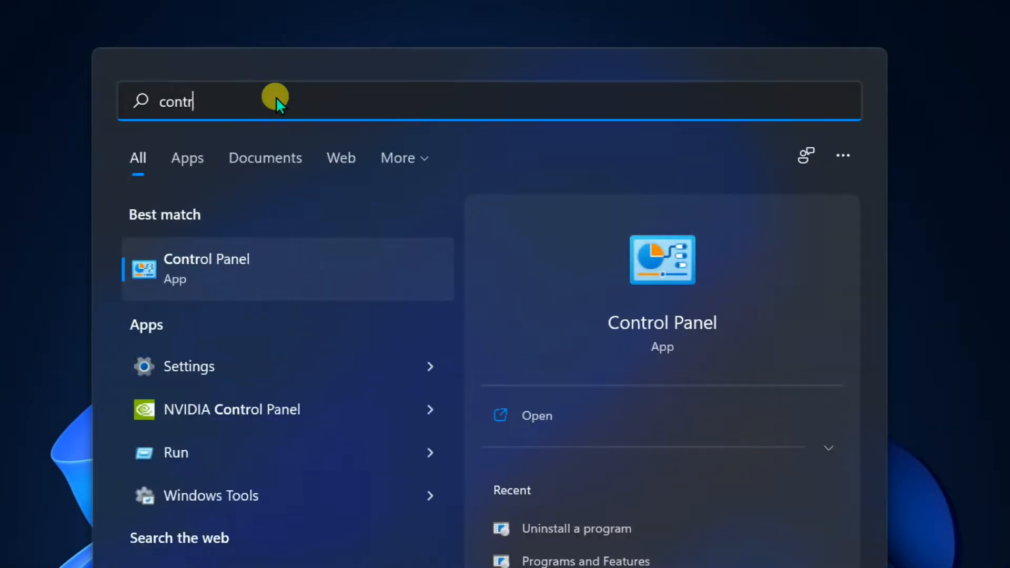
pyautogui.write('ol')
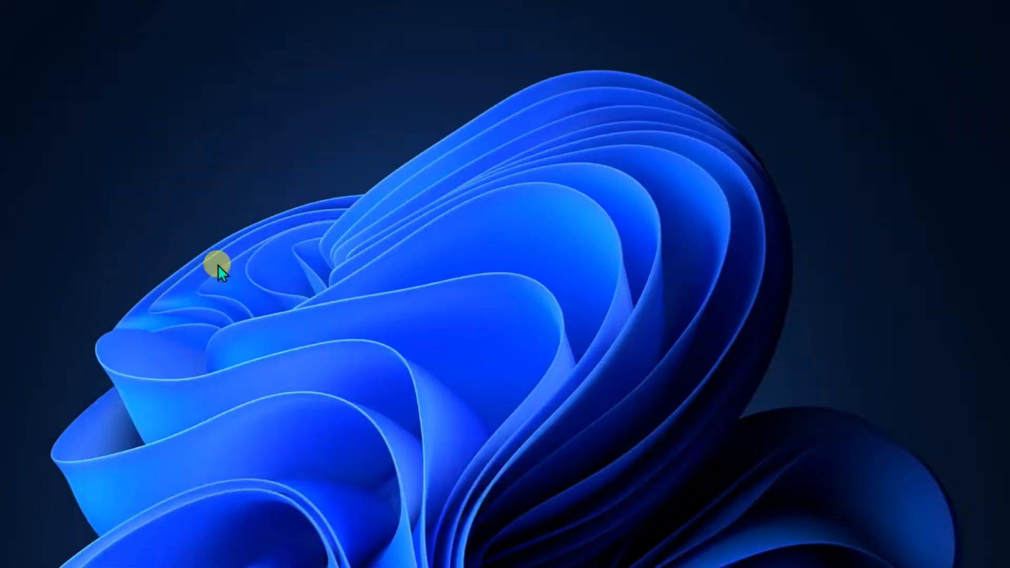
# Go to Programs, then Programs and Features, and open the Windows Features list.
pyautogui.click(219, 264)
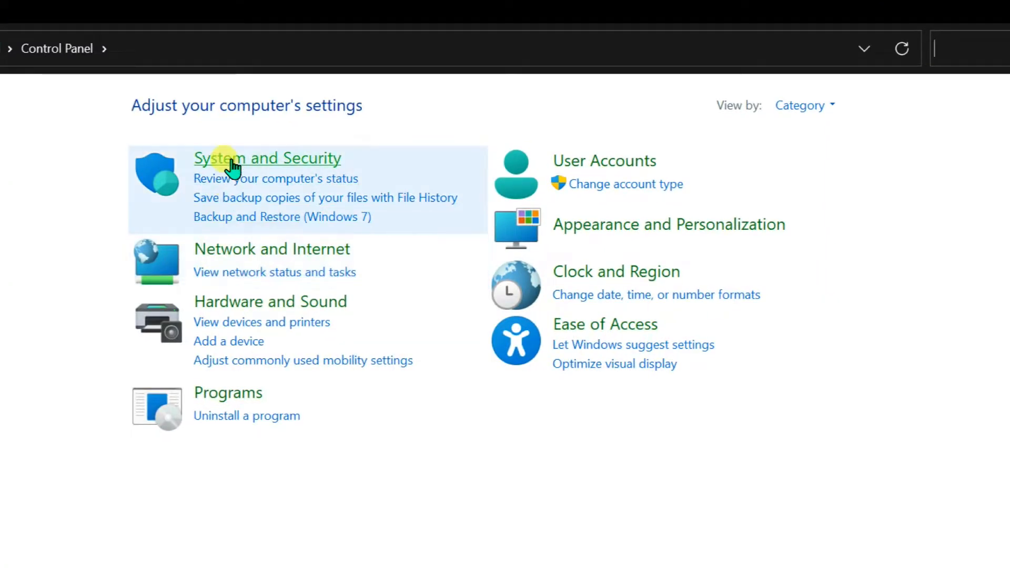
pyautogui.click(227, 393)
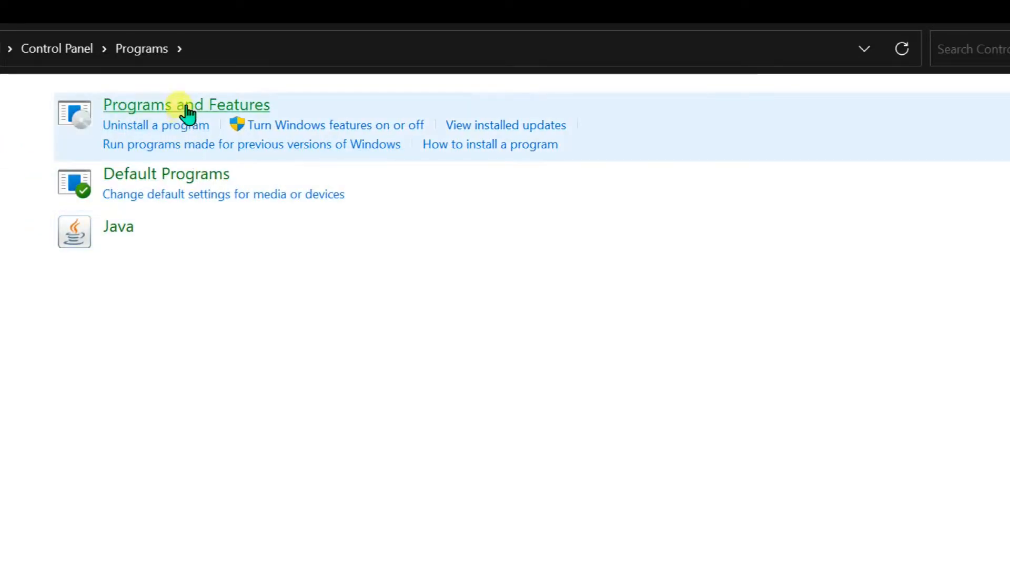
pyautogui.click(186, 104)
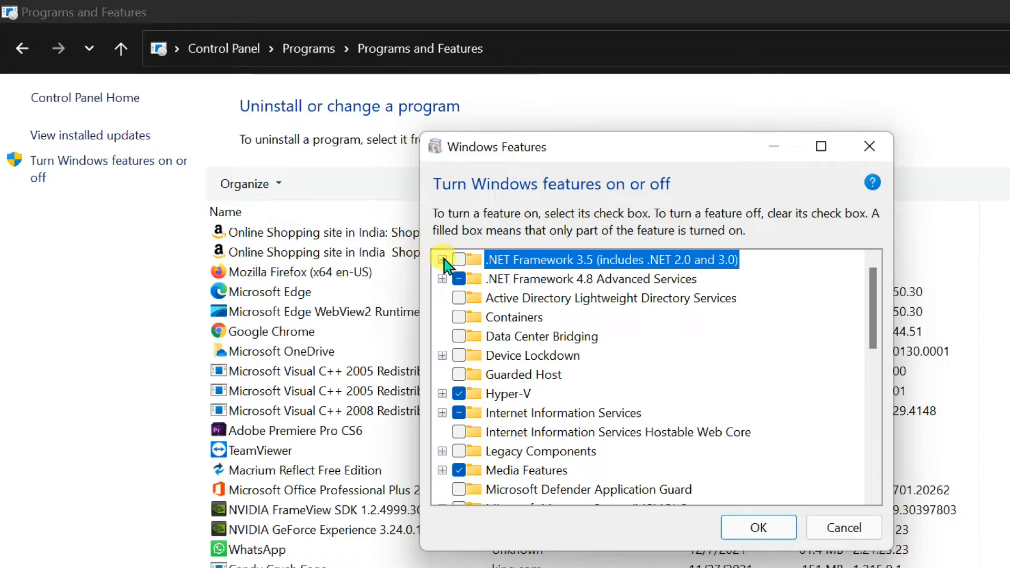
# Check .NET Framework 3.5 with its WCF activation components and confirm with OK.
pyautogui.click(442, 260)
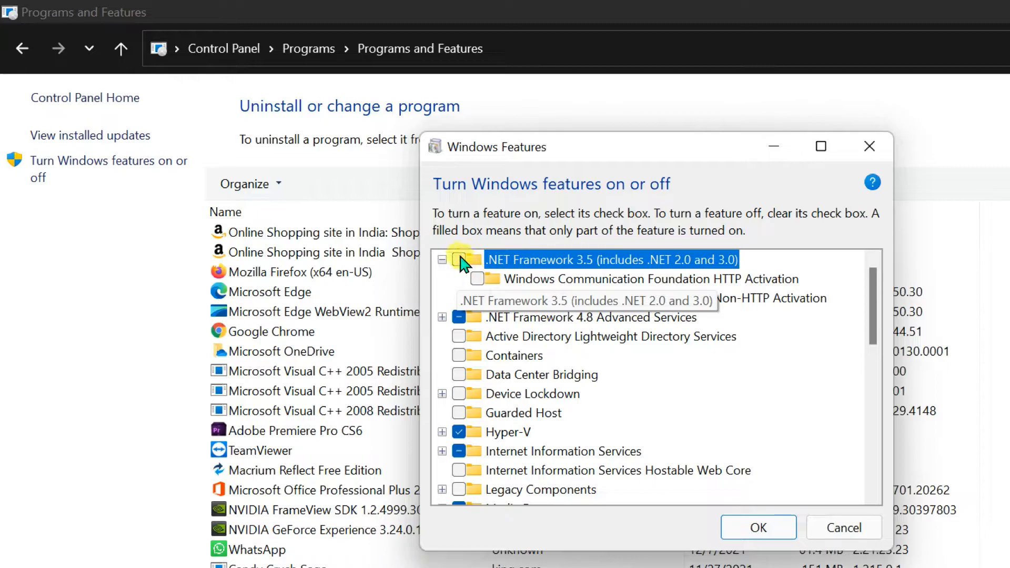
pyautogui.click(458, 259)
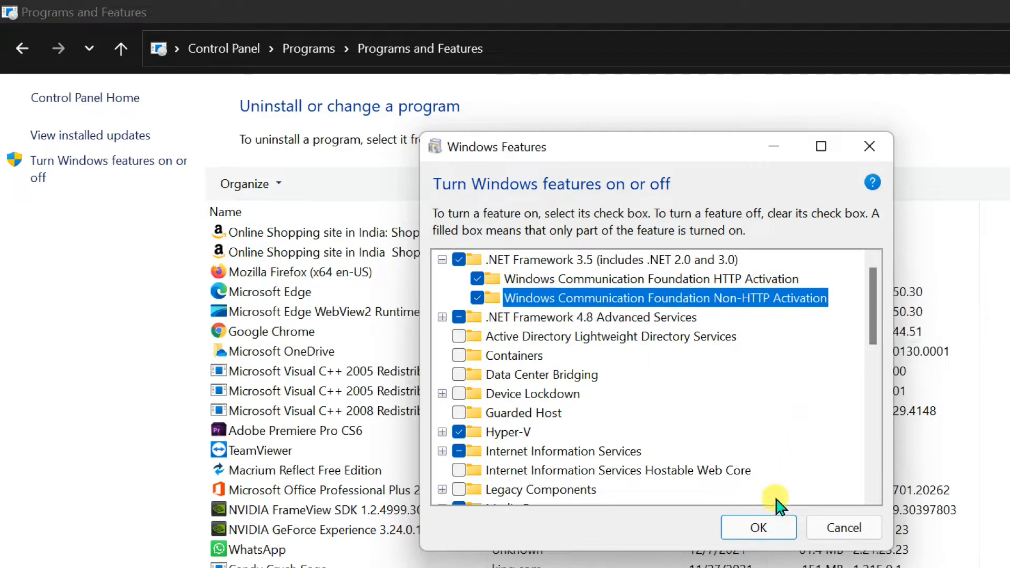
pyautogui.click(758, 527)
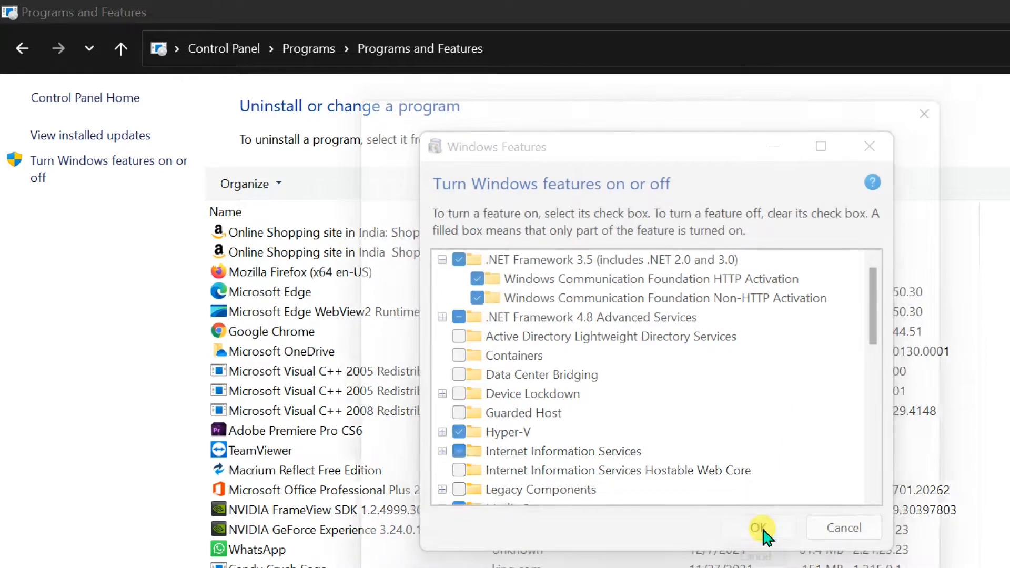
# Let Windows Update download the required .NET Framework 3.5 files.
pyautogui.click(758, 527)
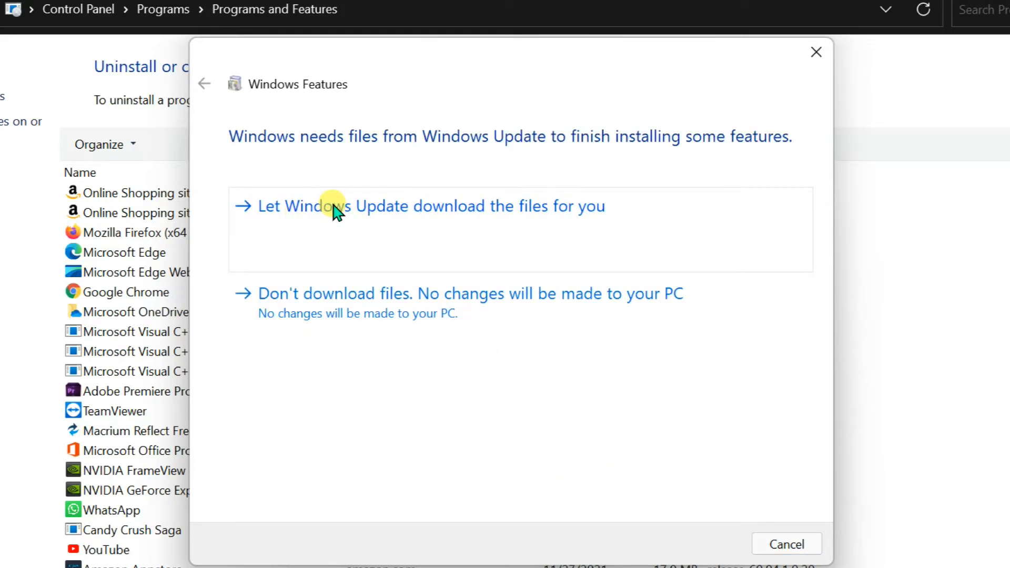
pyautogui.click(430, 207)
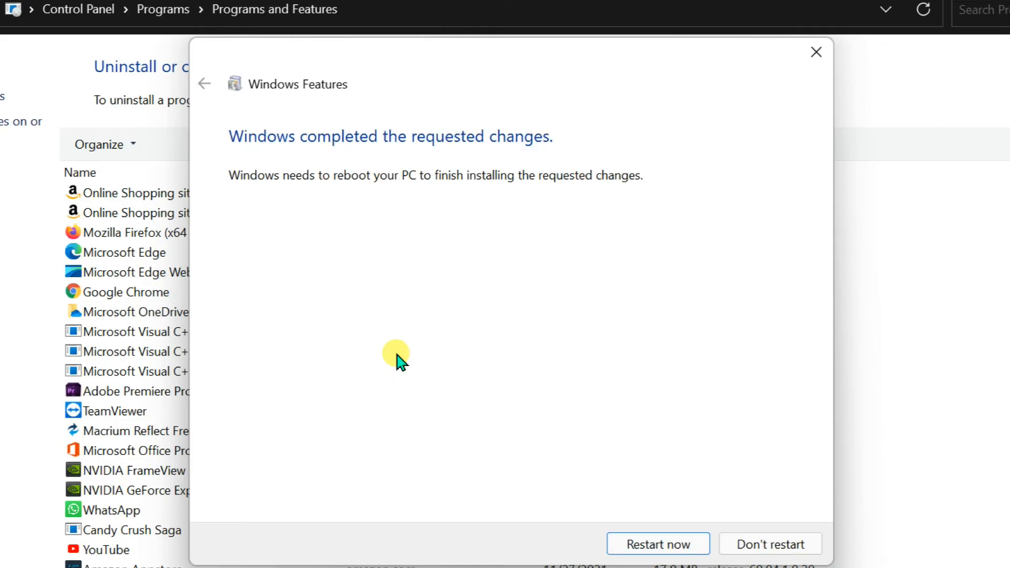
pyautogui.moveTo(250, 192)
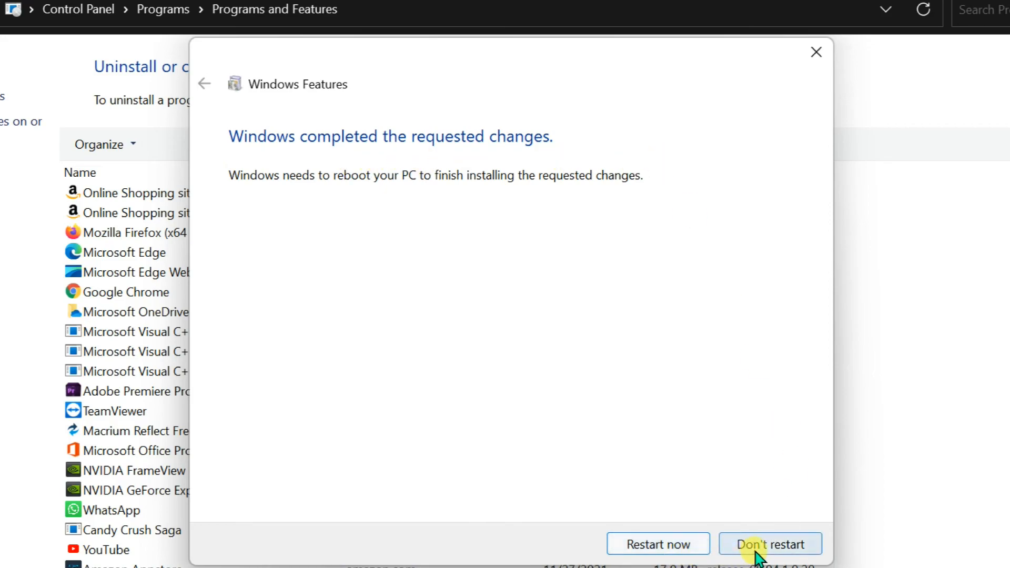
pyautogui.moveTo(657, 543)
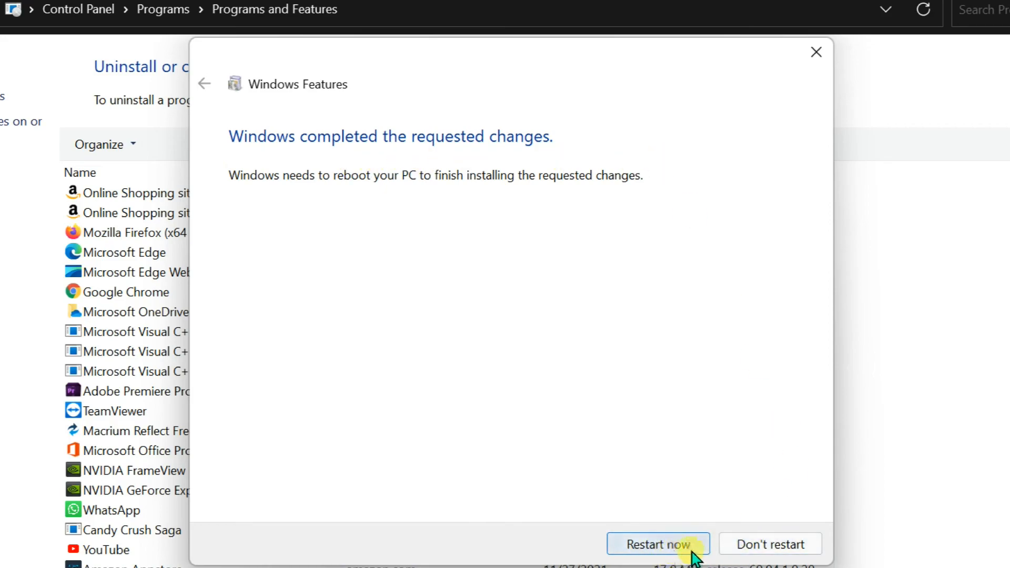